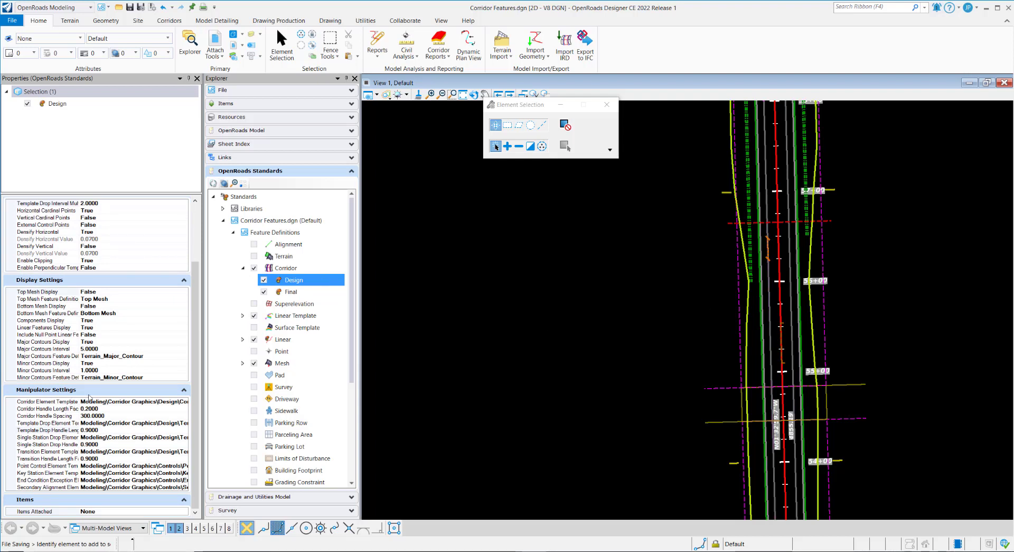
pyautogui.moveTo(731, 191)
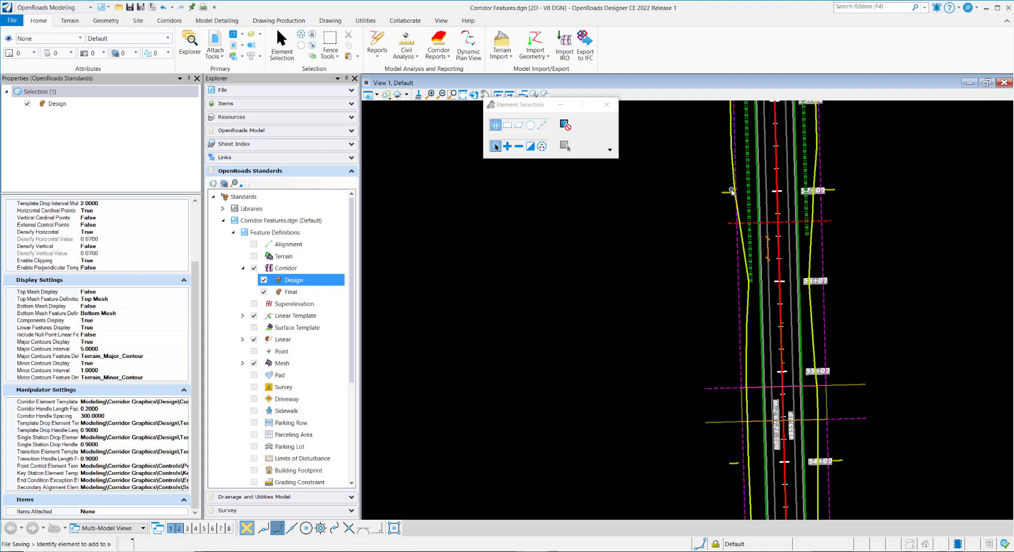
pyautogui.moveTo(735, 251)
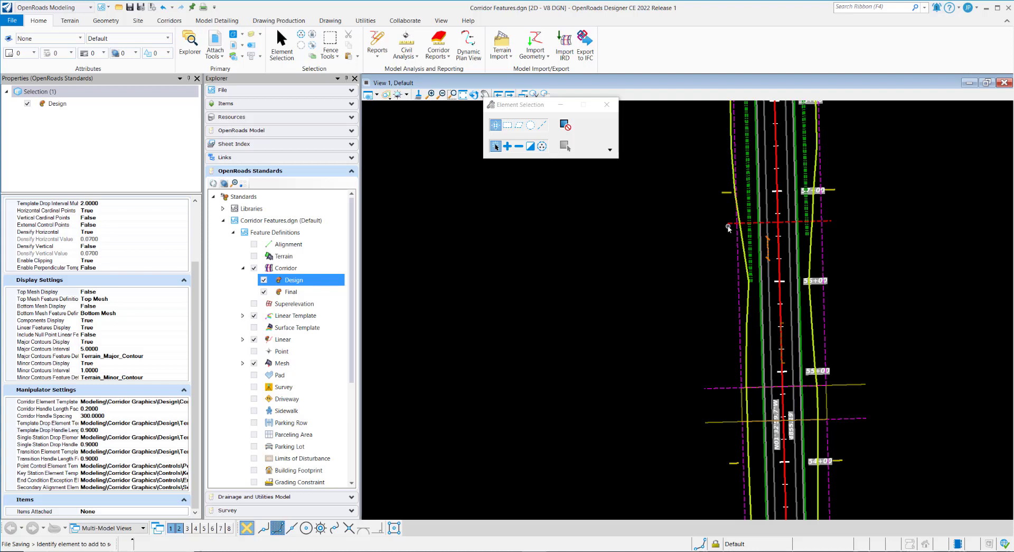
pyautogui.moveTo(630, 358)
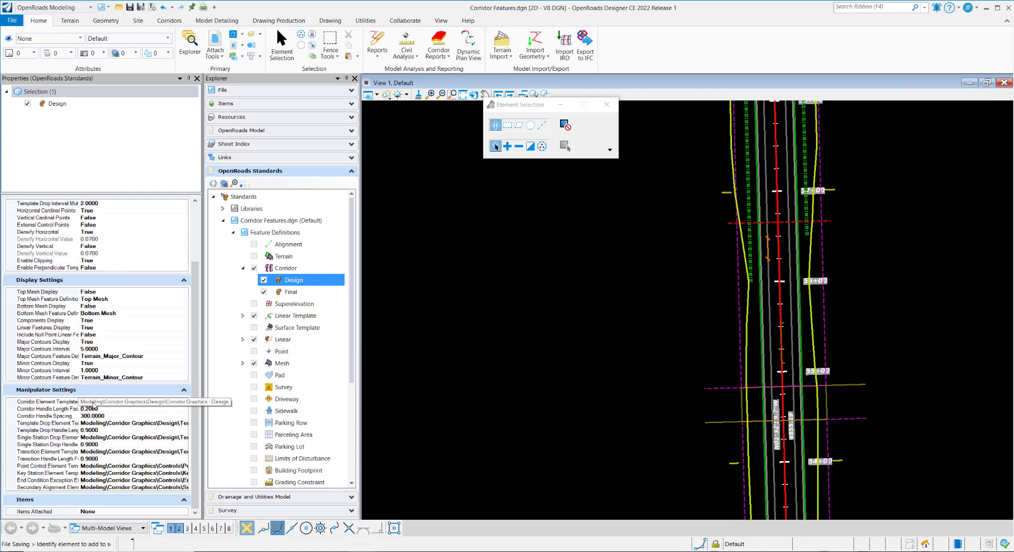
pyautogui.moveTo(186, 404)
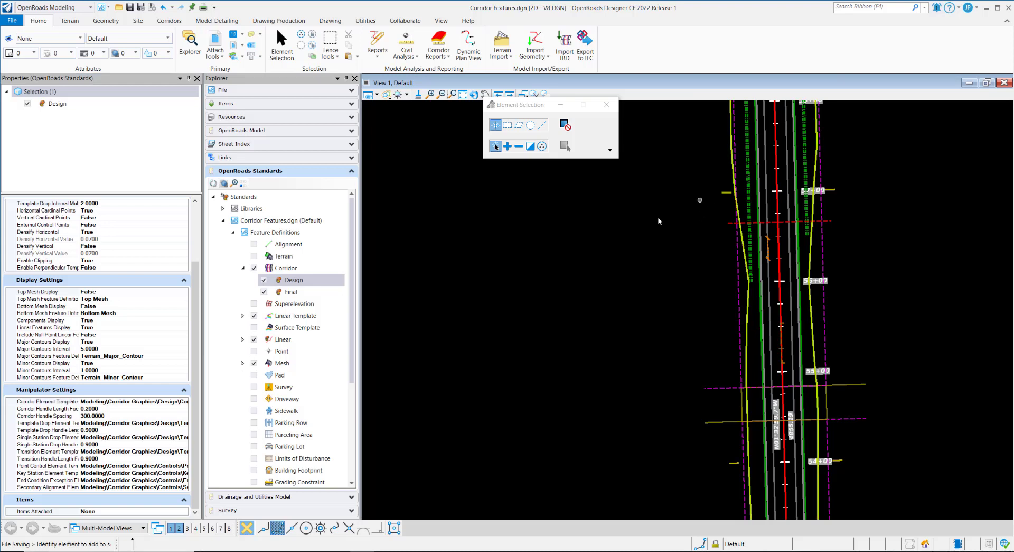
# Bring up the Element Templates manager from the ribbon.
pyautogui.click(45, 400)
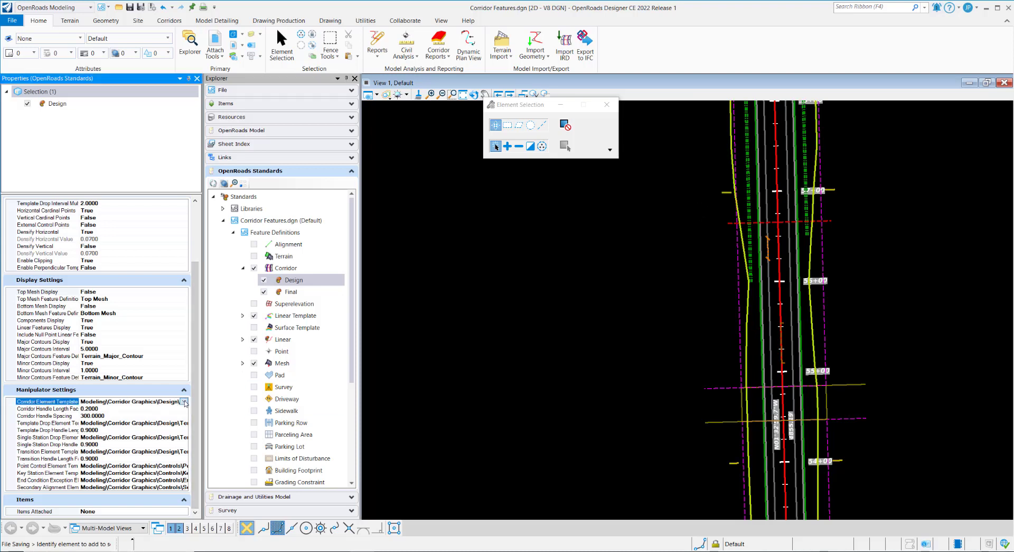
pyautogui.click(184, 401)
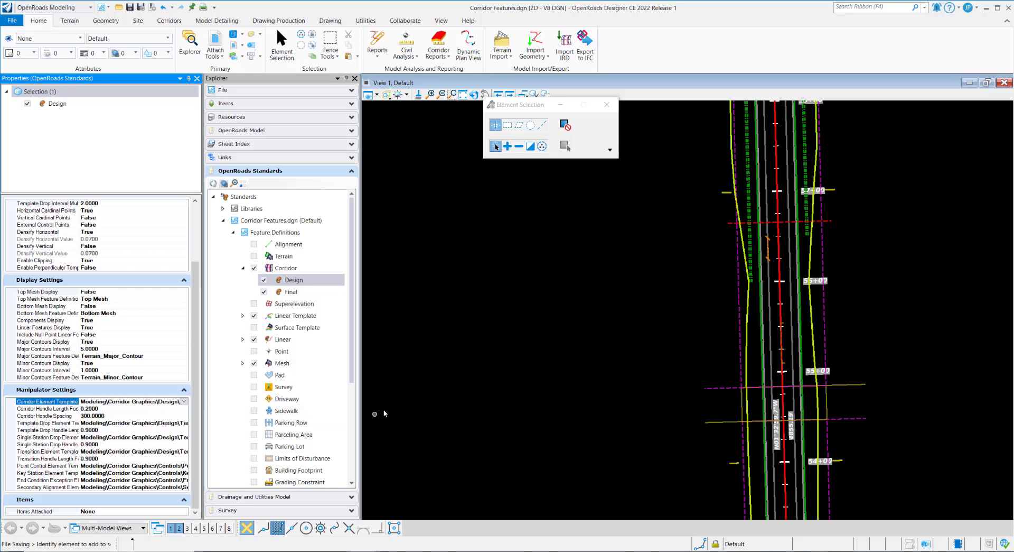
pyautogui.click(79, 38)
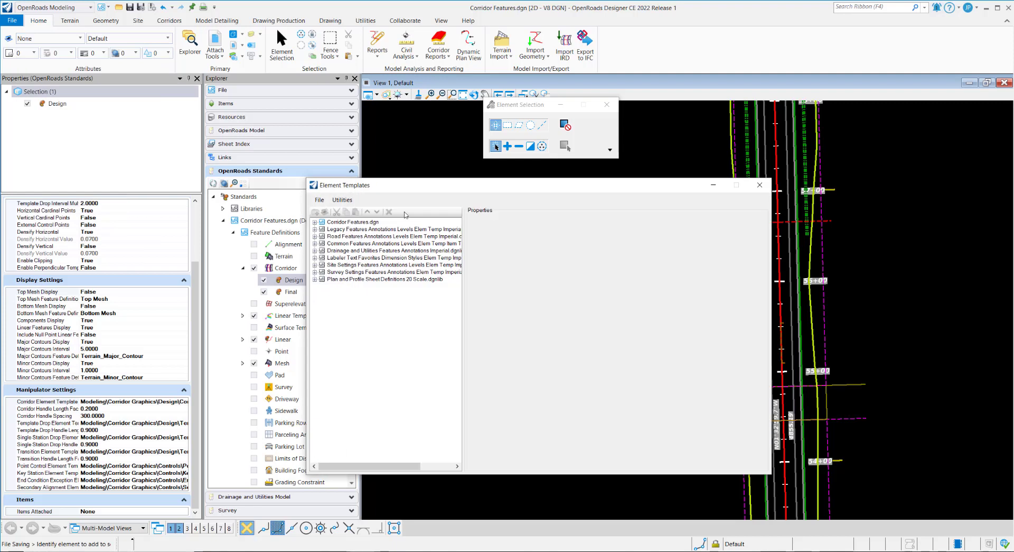
# Expand Corridor Features.dgn > Corridor Graphics > Design to reach the Corridor Graphics - Design template.
pyautogui.click(315, 222)
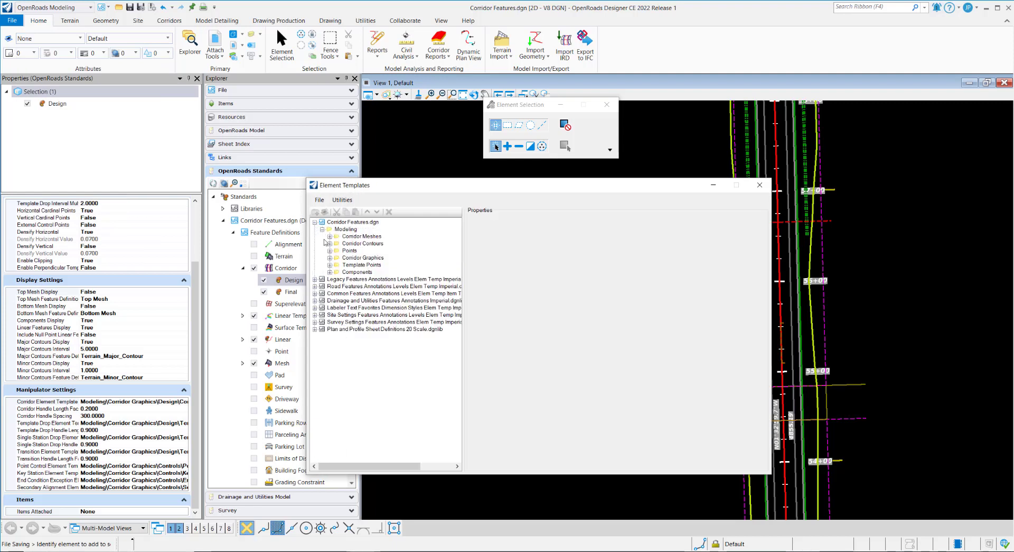
pyautogui.click(330, 258)
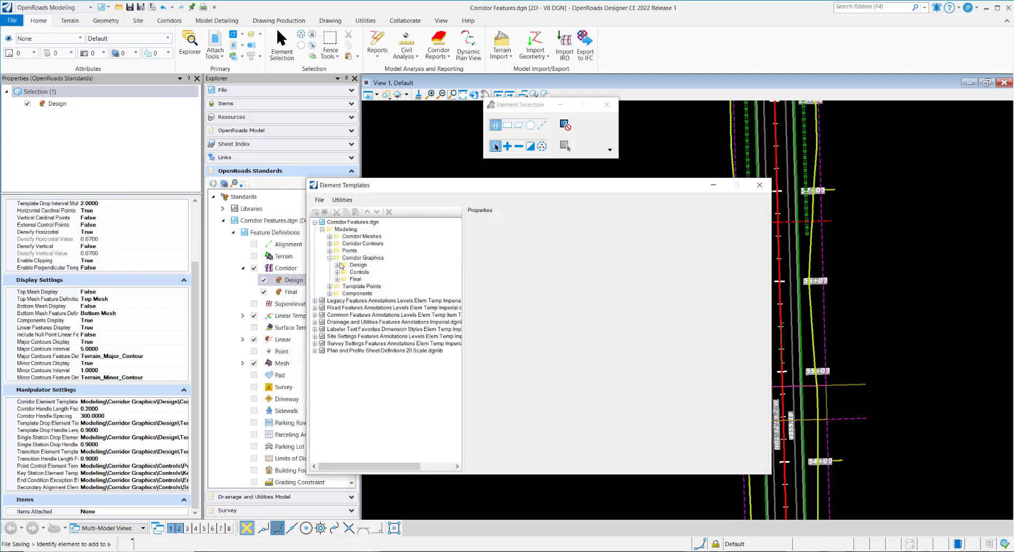
pyautogui.click(337, 264)
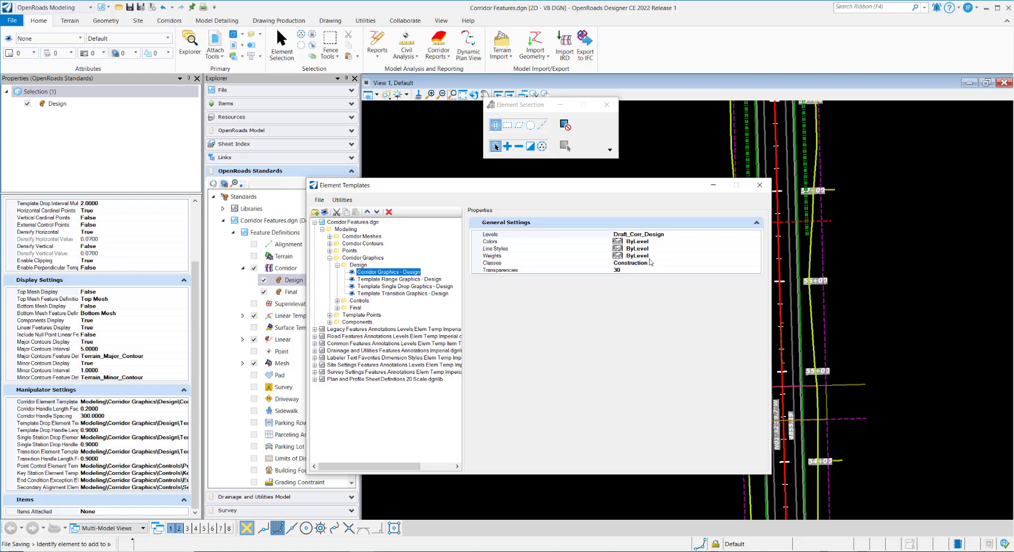
pyautogui.moveTo(650, 262)
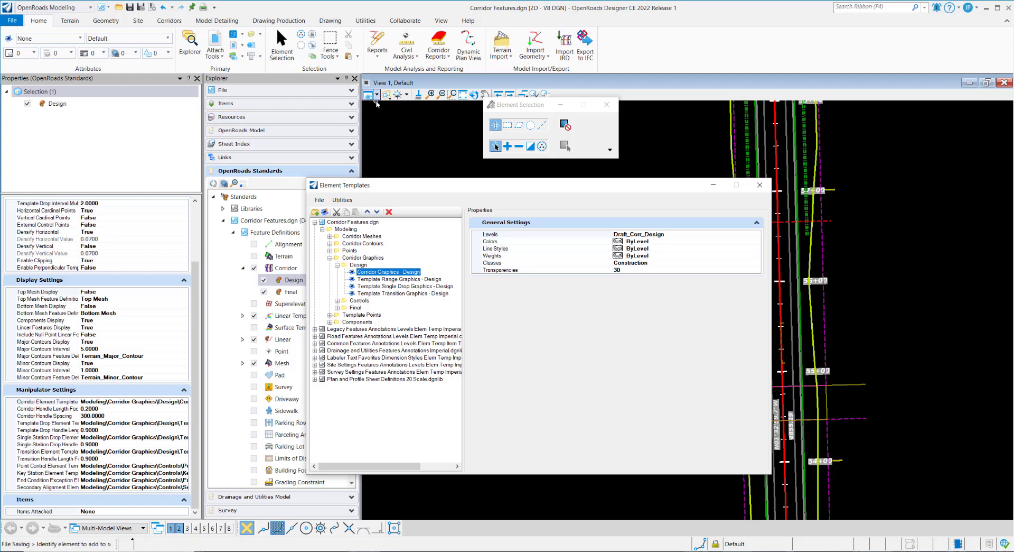
pyautogui.moveTo(835, 254)
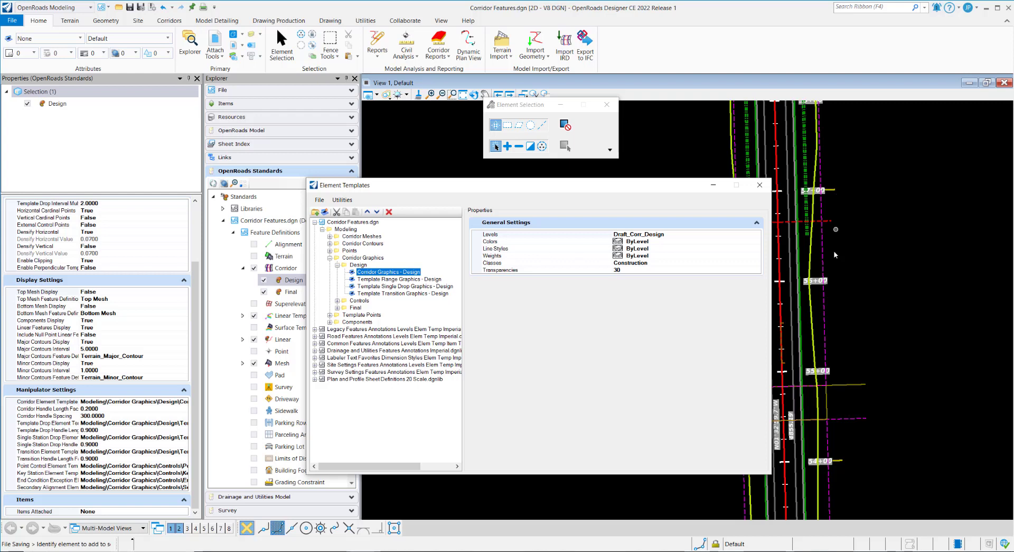
pyautogui.moveTo(624, 270)
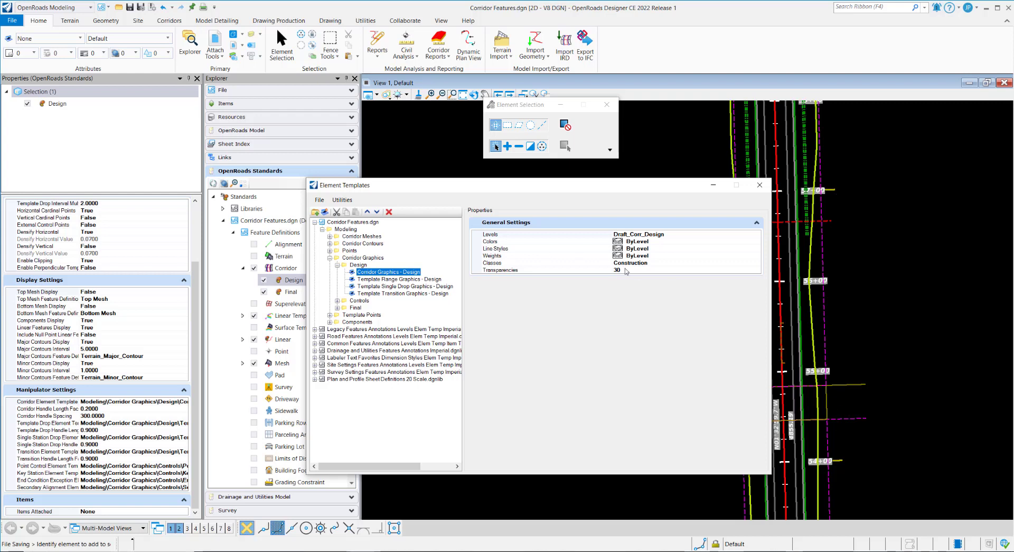
pyautogui.moveTo(640, 278)
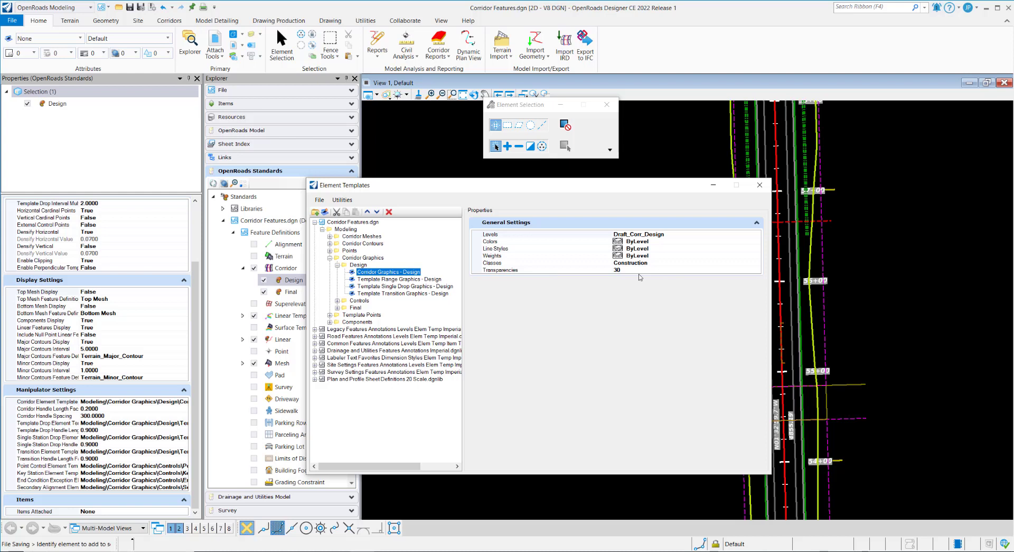
pyautogui.moveTo(760, 186)
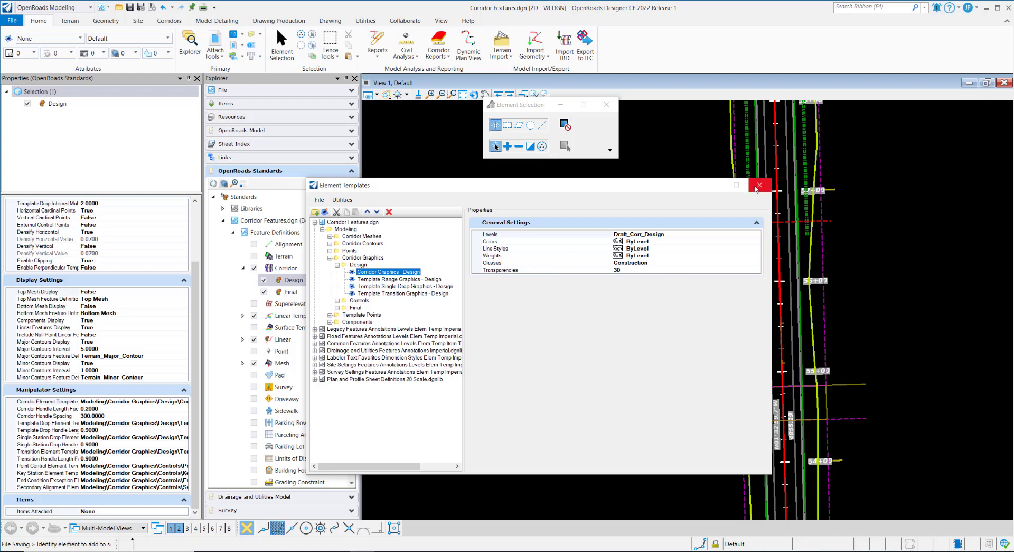
pyautogui.click(760, 185)
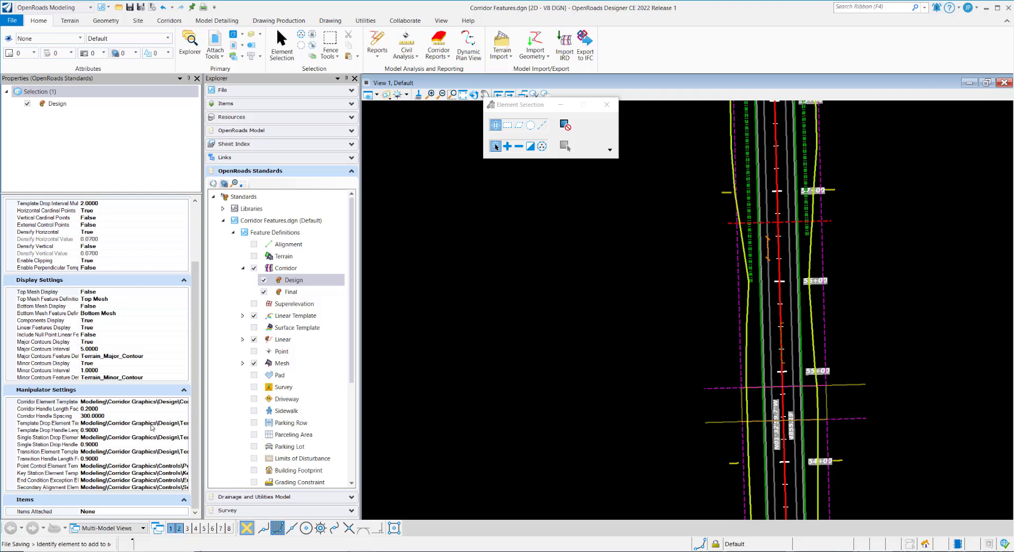
pyautogui.moveTo(719, 391)
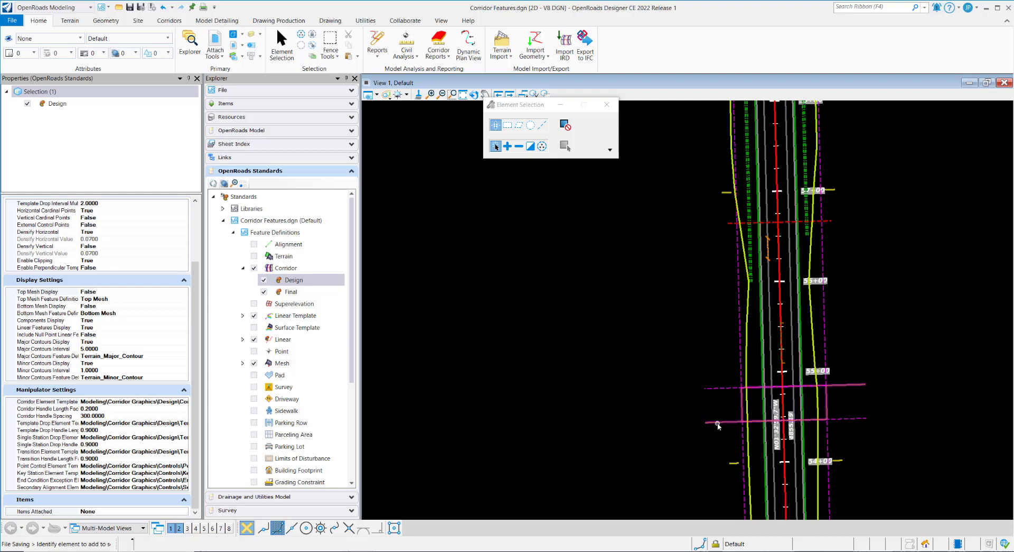
pyautogui.moveTo(718, 426)
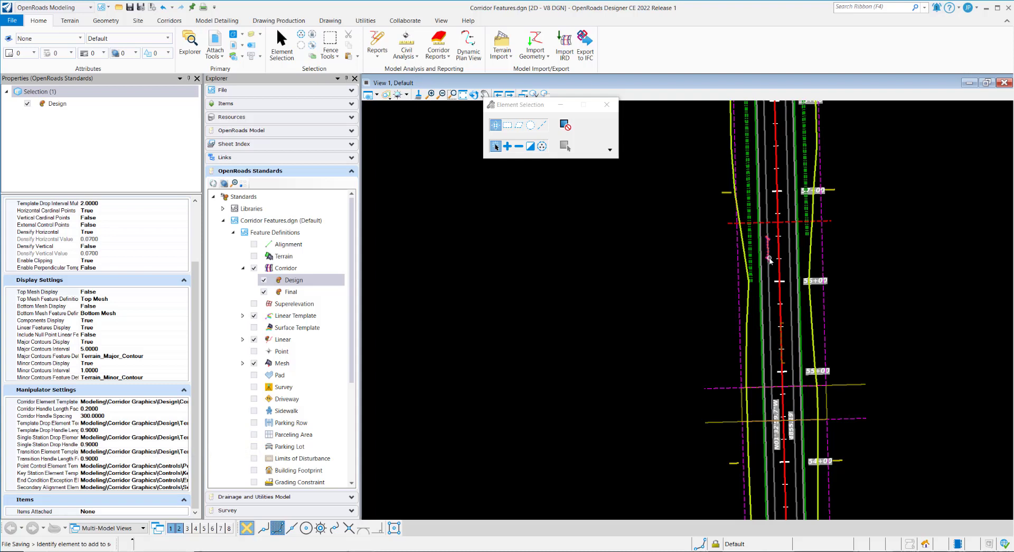
pyautogui.moveTo(767, 246)
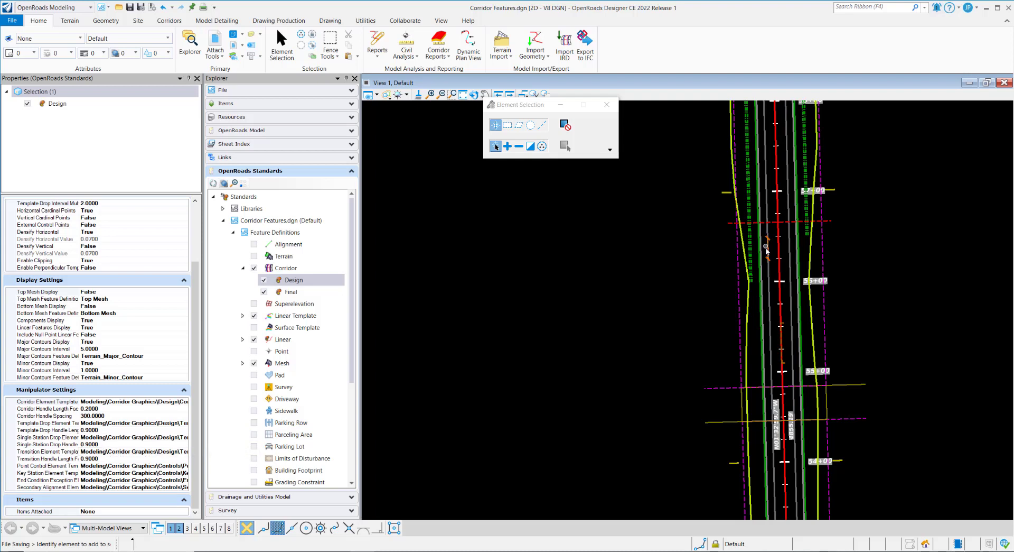
pyautogui.moveTo(767, 258)
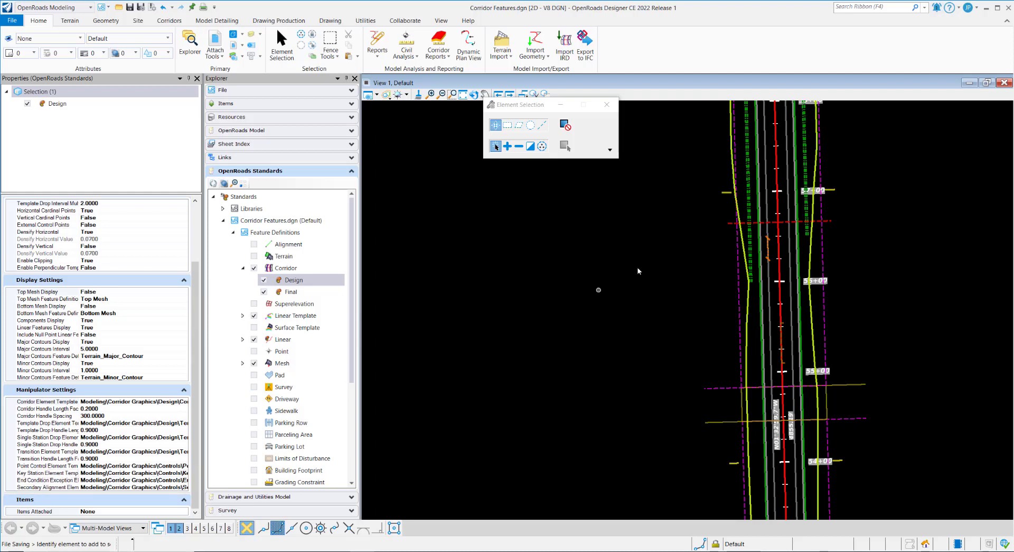
pyautogui.moveTo(729, 225)
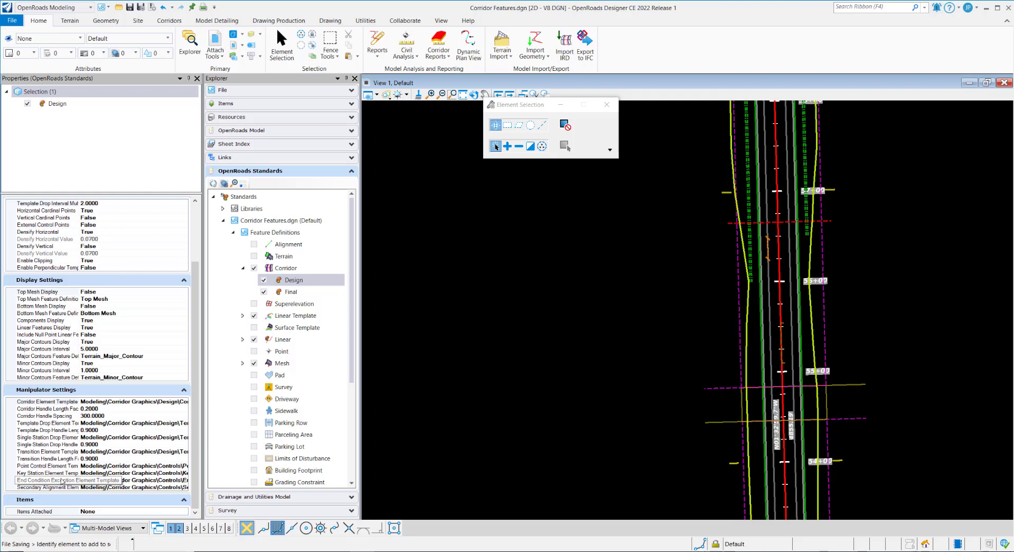
pyautogui.moveTo(718, 278)
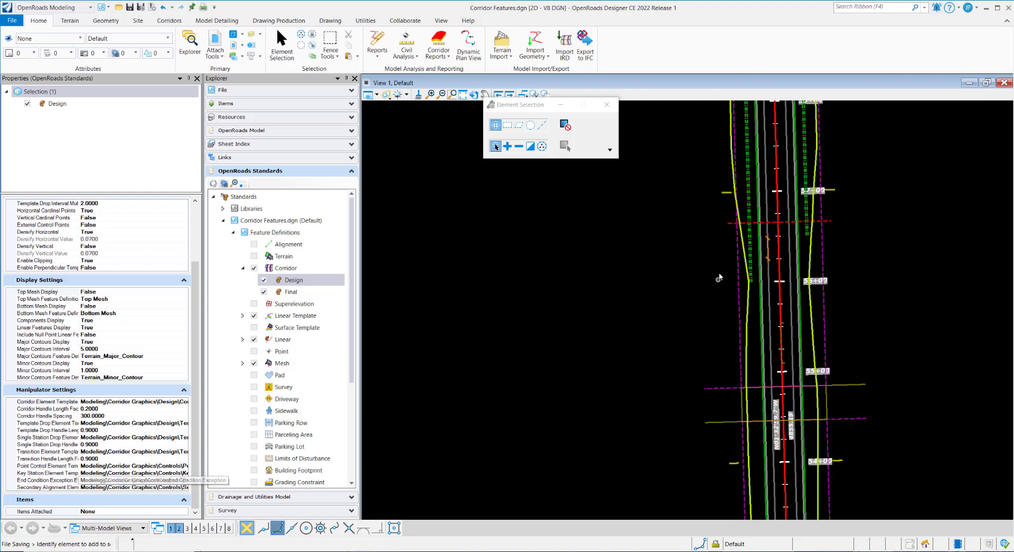
pyautogui.moveTo(710, 385)
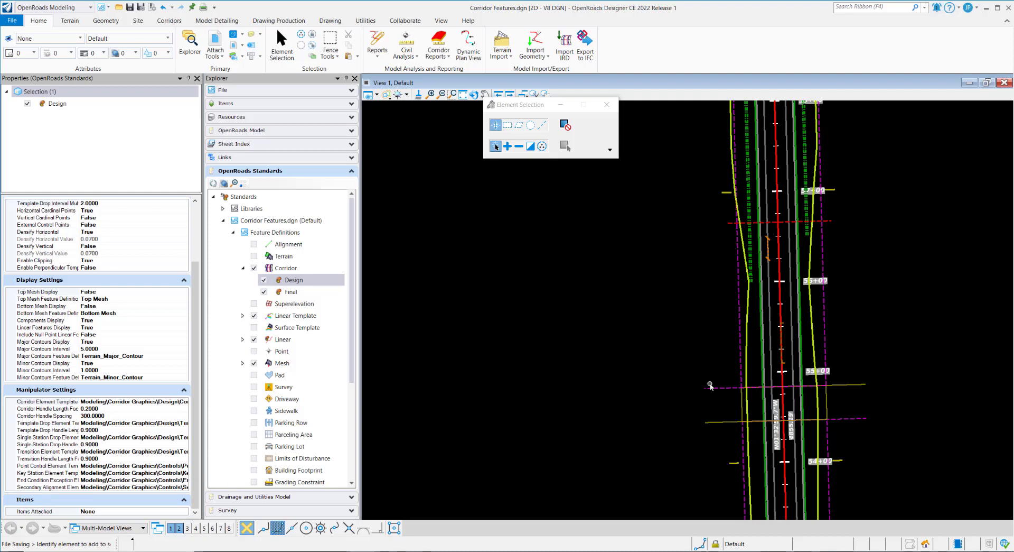
pyautogui.moveTo(711, 385)
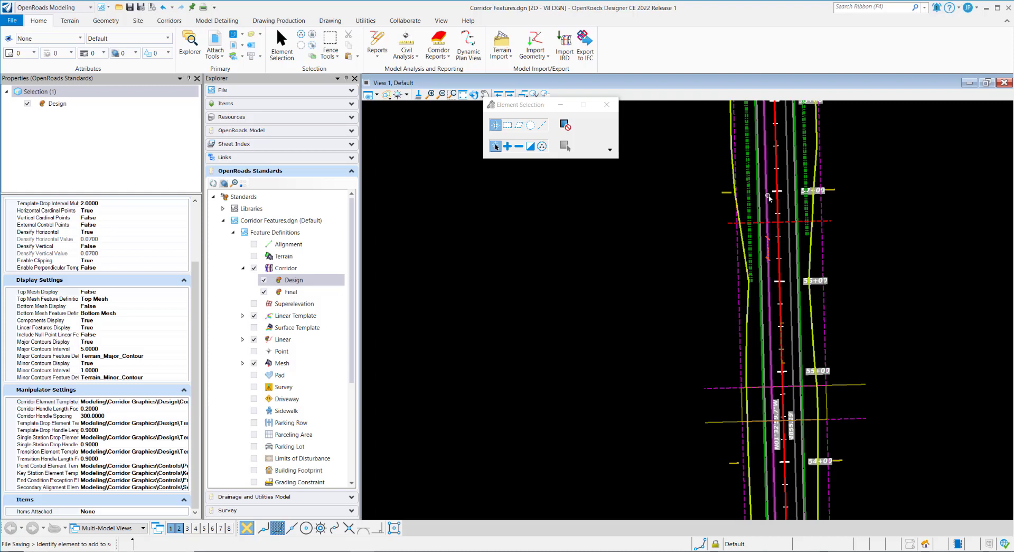
pyautogui.moveTo(737, 197)
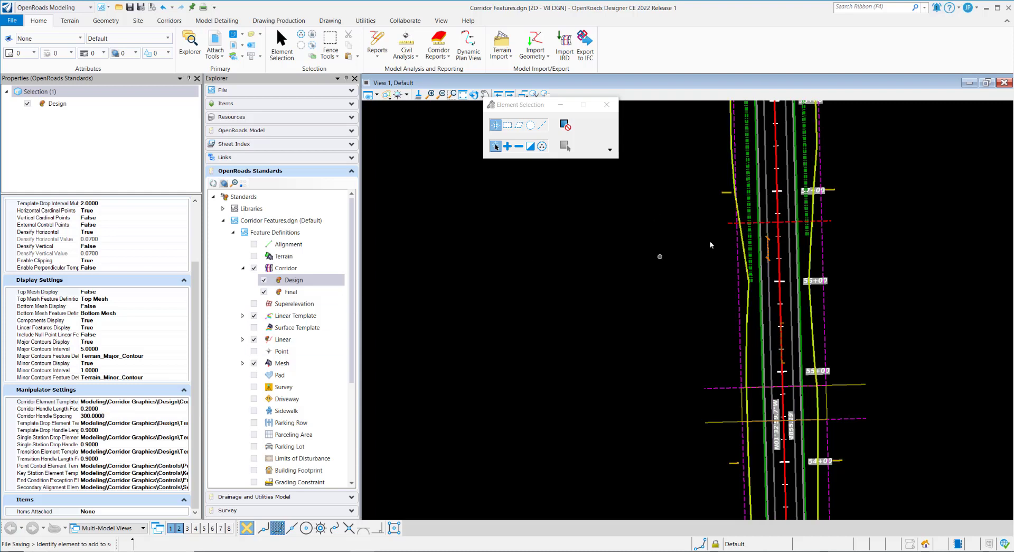
pyautogui.moveTo(750, 194)
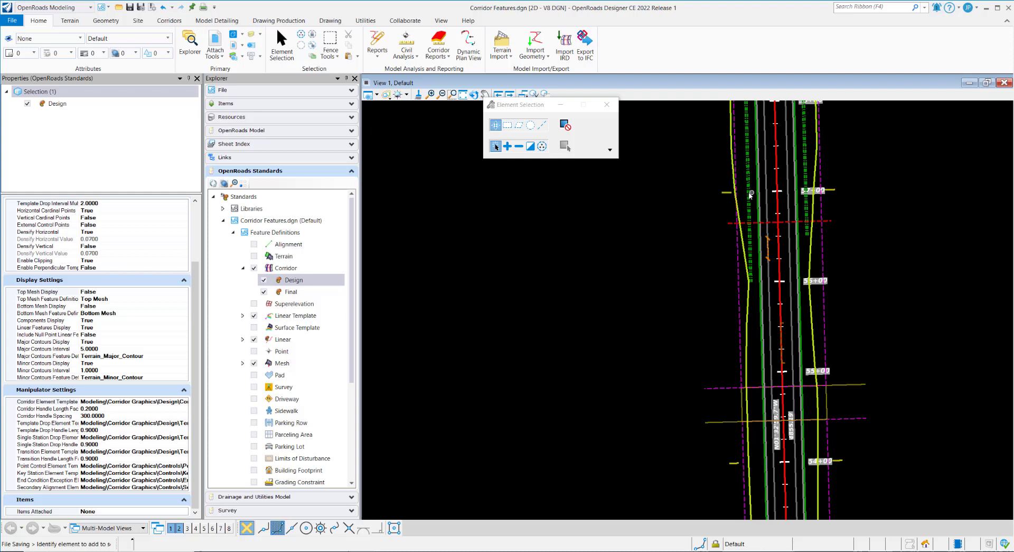
pyautogui.moveTo(737, 195)
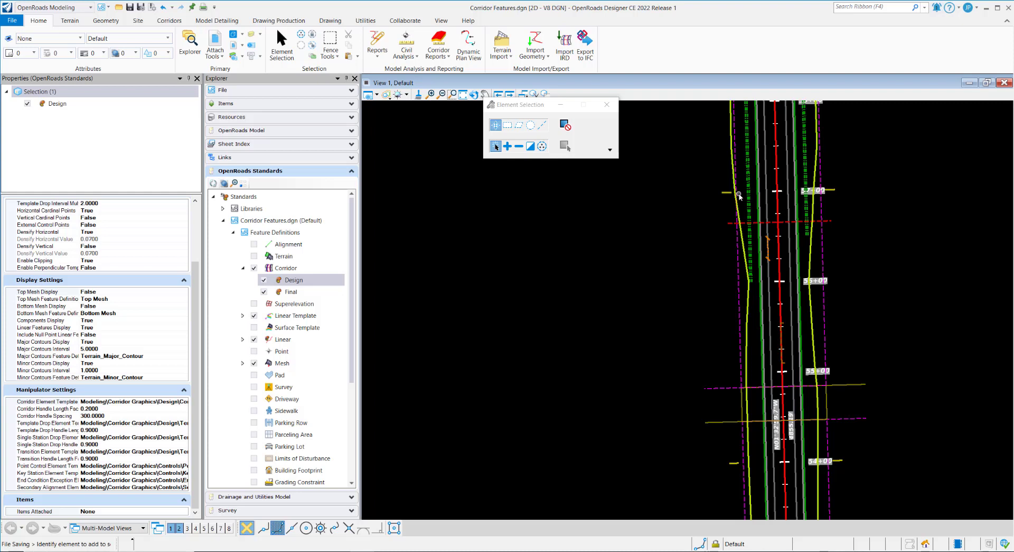
pyautogui.moveTo(147, 406)
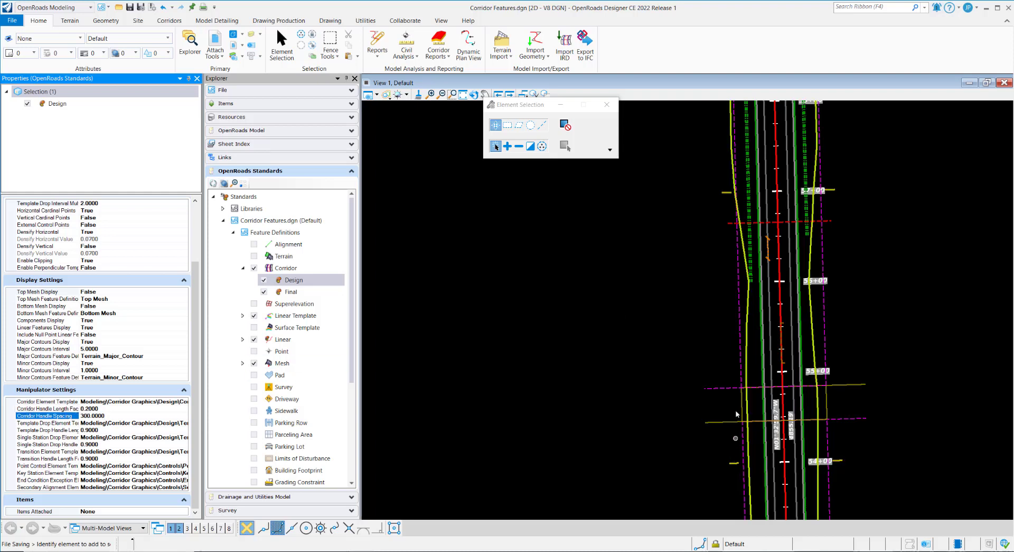
pyautogui.moveTo(578, 443)
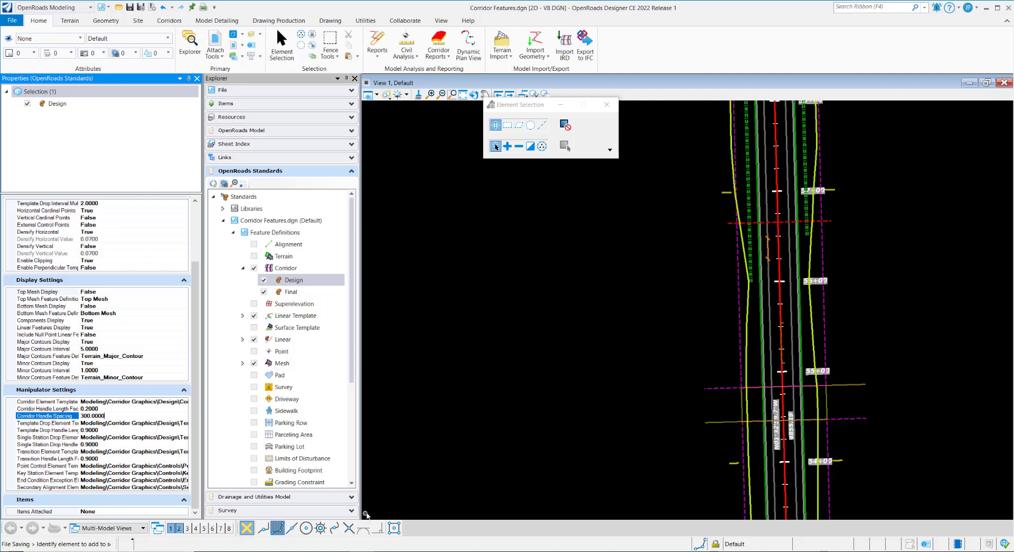
pyautogui.moveTo(757, 399)
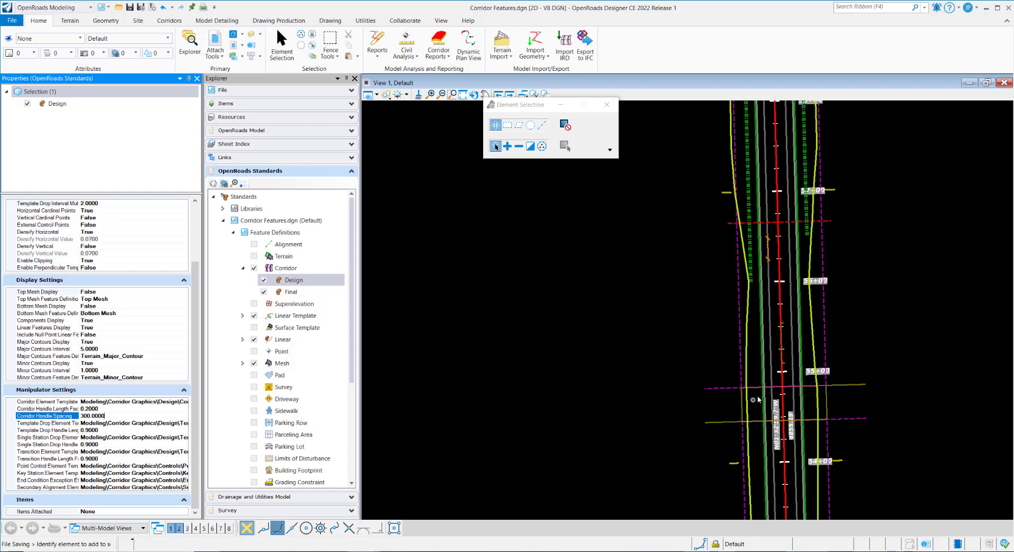
pyautogui.moveTo(730, 392)
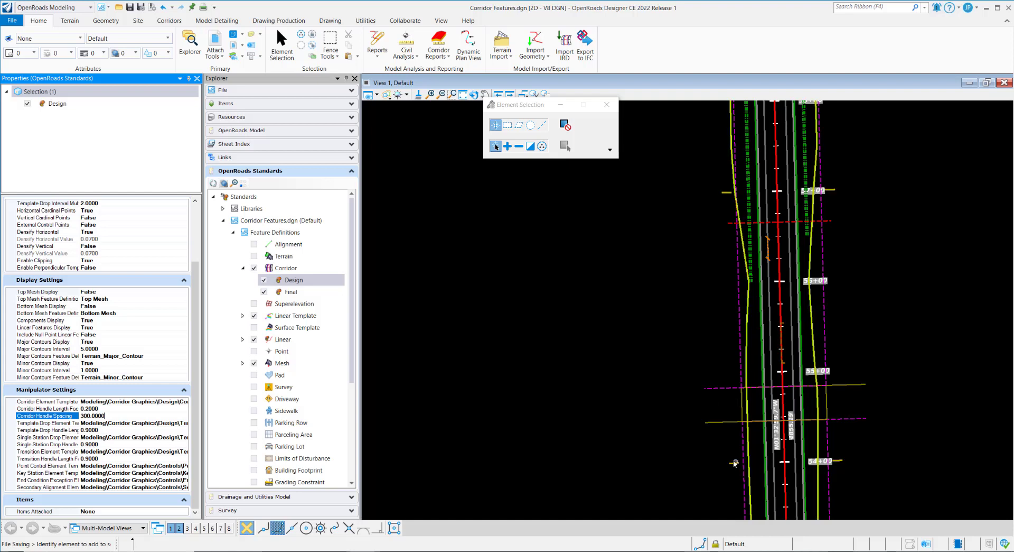
pyautogui.click(289, 422)
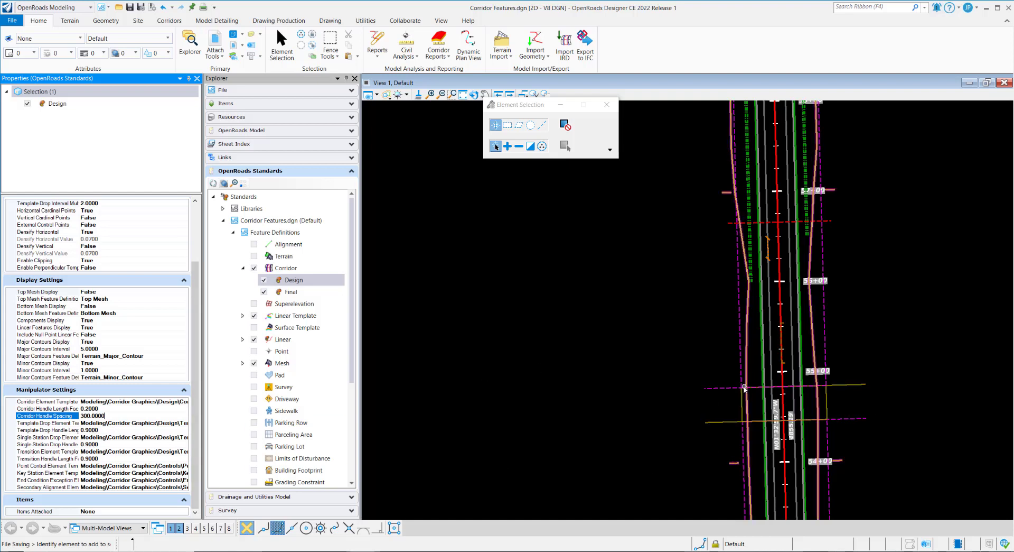
pyautogui.click(298, 469)
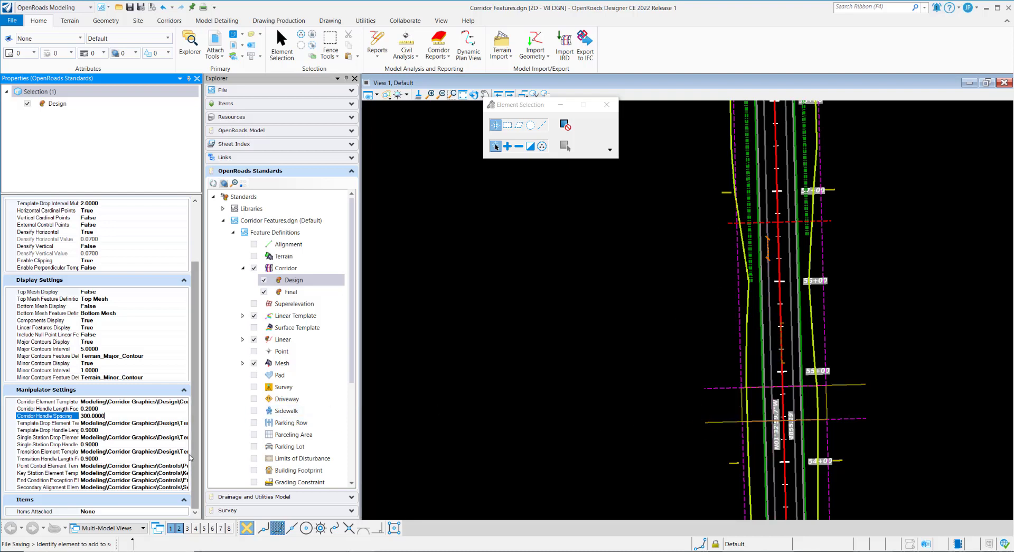
pyautogui.moveTo(647, 341)
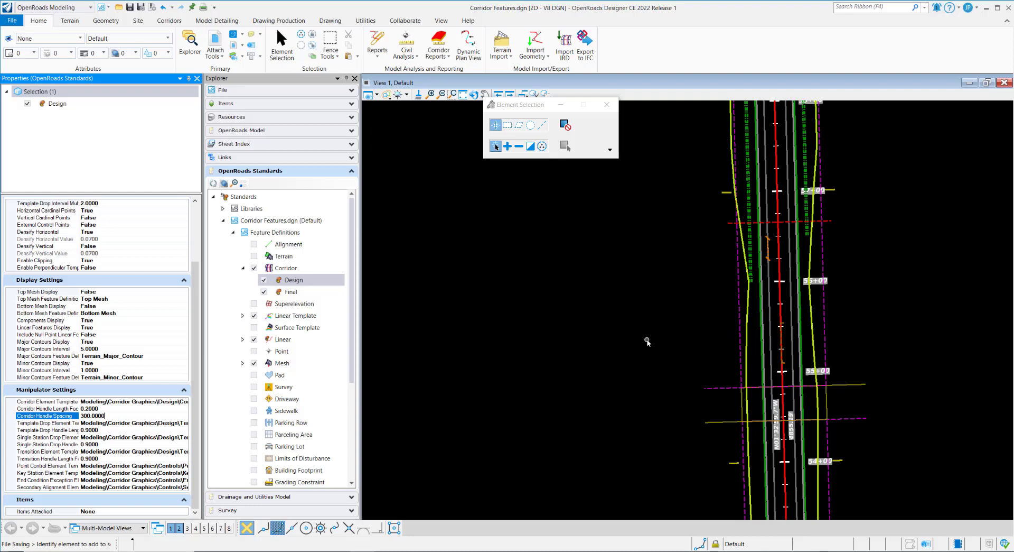